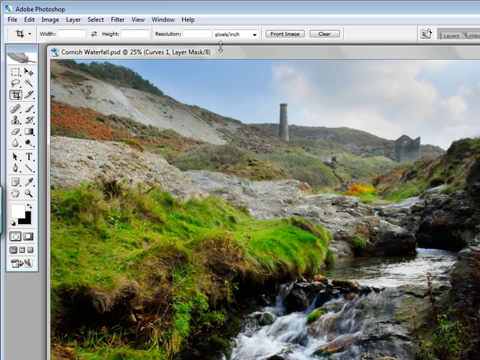
pyautogui.moveTo(150, 103)
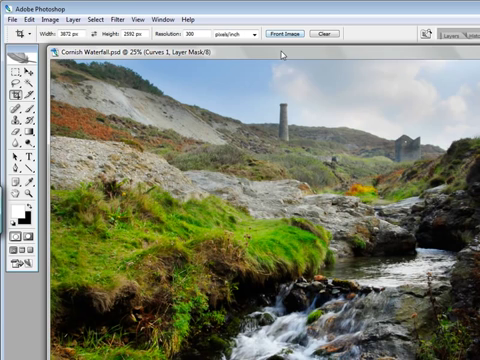
pyautogui.moveTo(278, 52)
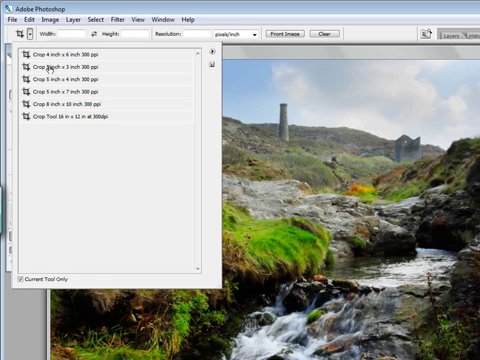
pyautogui.moveTo(50, 88)
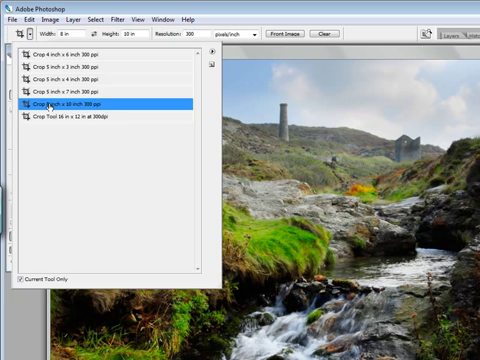
# - Load the Crop 8 inch x 10 inch 300 ppi preset for the waterfall photo
pyautogui.click(90, 103)
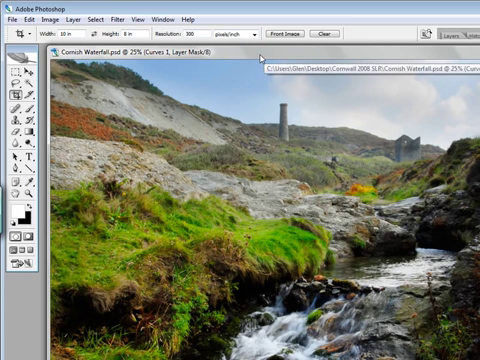
pyautogui.click(257, 31)
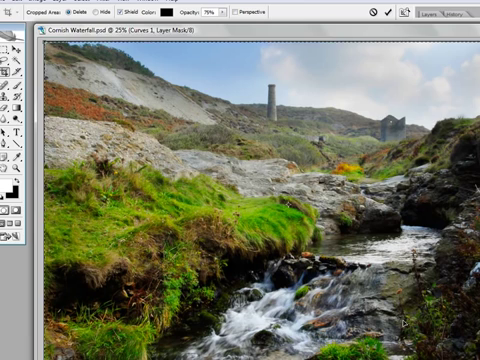
pyautogui.moveTo(363, 100)
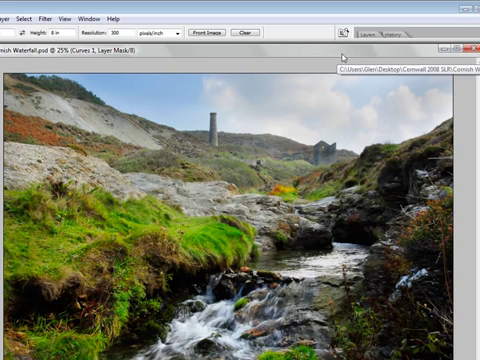
# - Show the Layers panel listing Curves 1, Hue/Saturation and Background
pyautogui.click(362, 37)
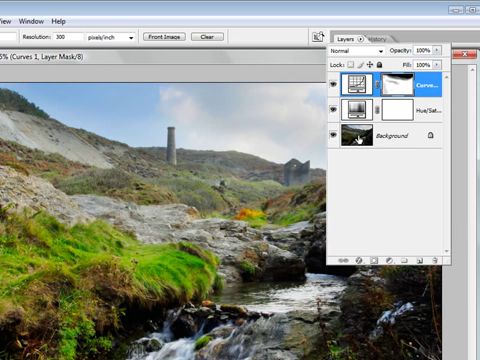
pyautogui.click(390, 138)
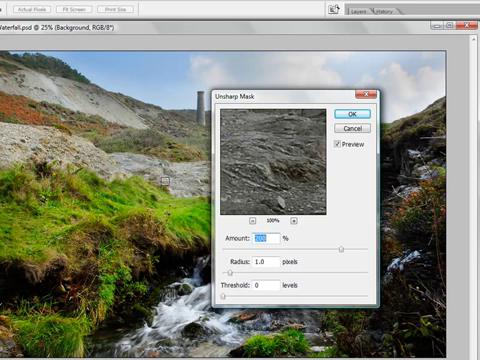
pyautogui.moveTo(253, 148)
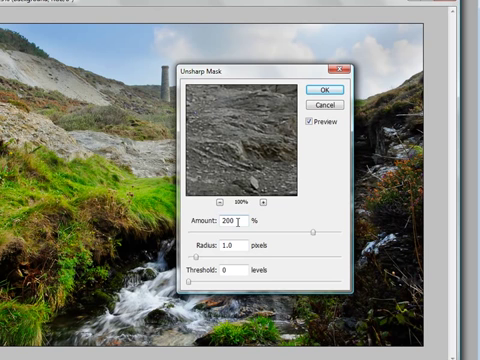
# - Apply Unsharp Mask at amount 150%, radius 1.0 px, threshold 0 to the photo
pyautogui.tripleClick(227, 221)
pyautogui.write('150')
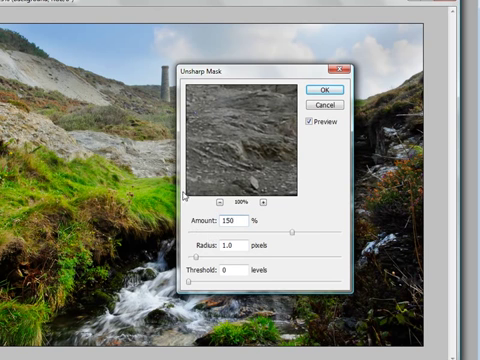
pyautogui.moveTo(228, 133)
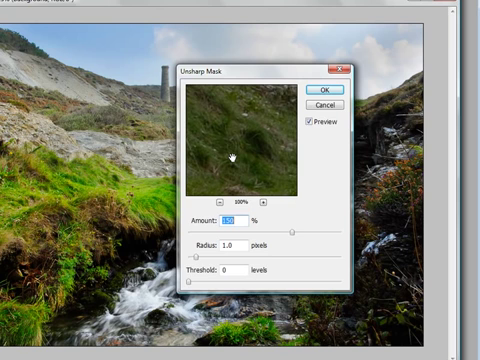
pyautogui.moveTo(228, 152)
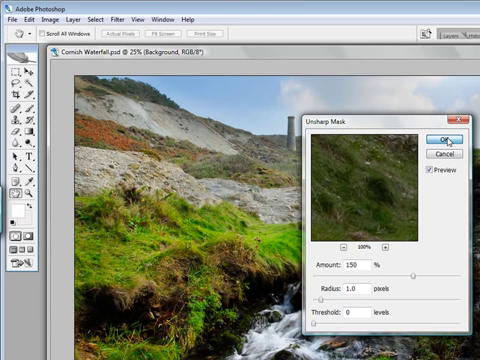
pyautogui.click(446, 138)
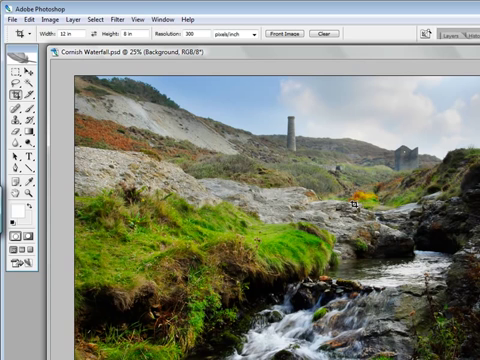
pyautogui.moveTo(347, 215)
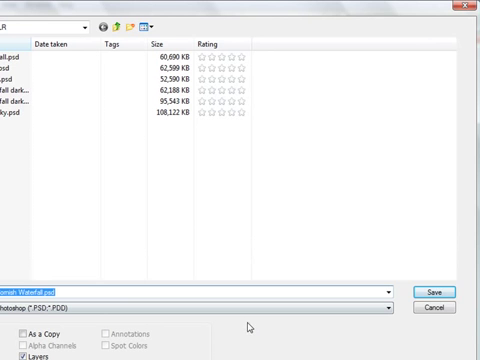
# - Save the sharpened photo as Cornish Waterfall.psd in Photoshop format
pyautogui.click(438, 291)
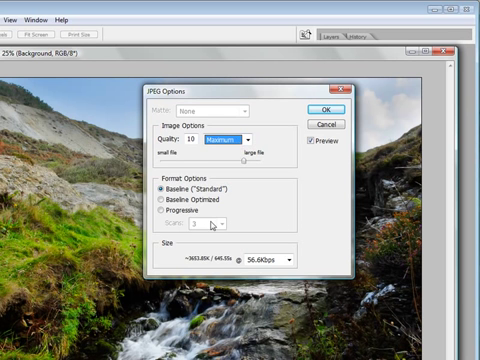
pyautogui.moveTo(280, 248)
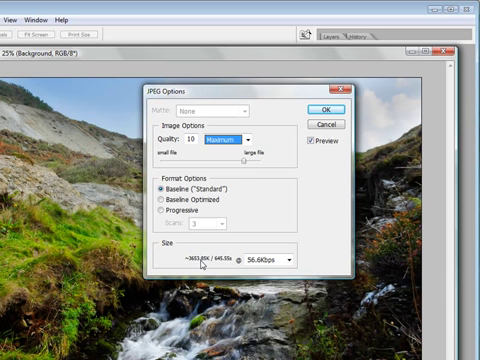
# - Save the JPEG at Maximum quality (10) with Baseline (Standard) format
pyautogui.click(253, 137)
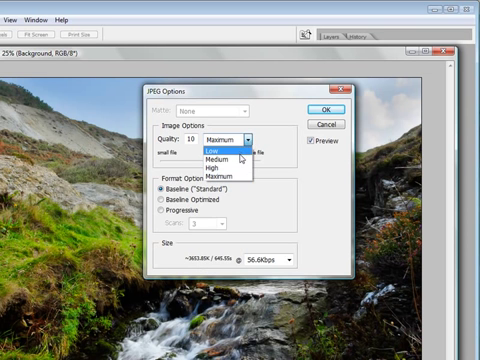
pyautogui.moveTo(228, 157)
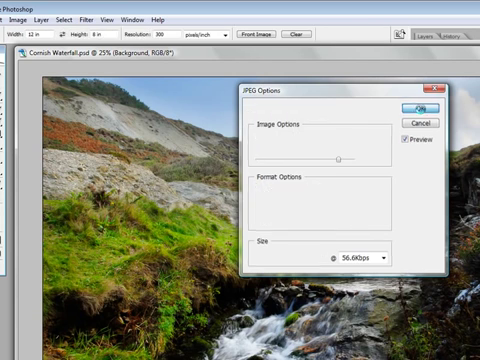
pyautogui.click(414, 108)
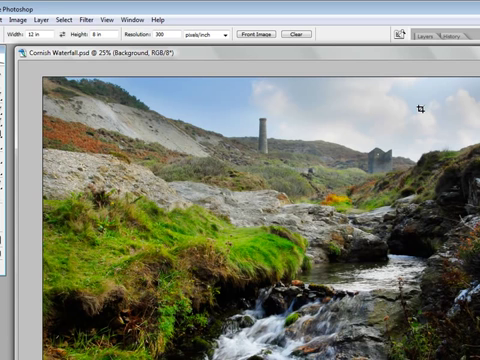
pyautogui.moveTo(309, 56)
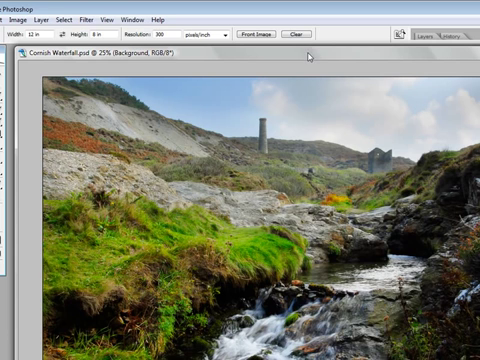